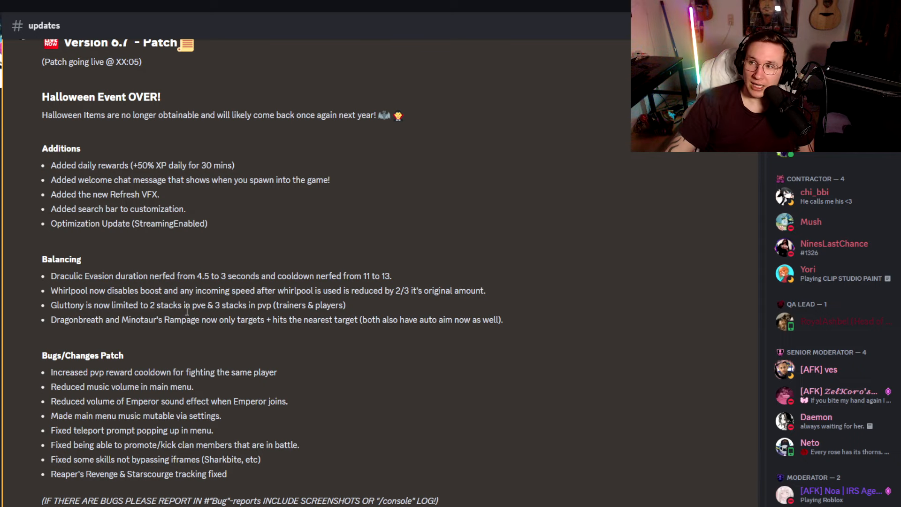
mouse_move(181, 244)
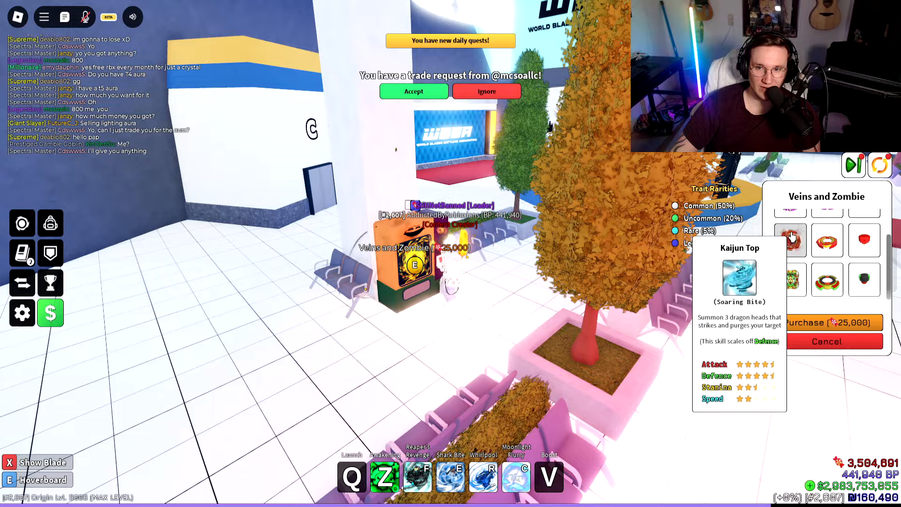
Step: Buy a Balmung and Azrael spin with Auto Roll on, winning a Common item
click(826, 341)
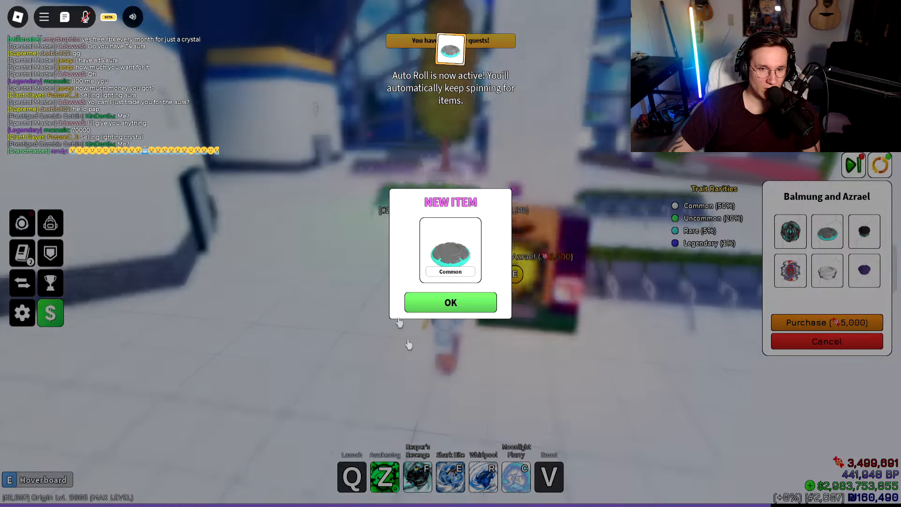
key(alt+tab)
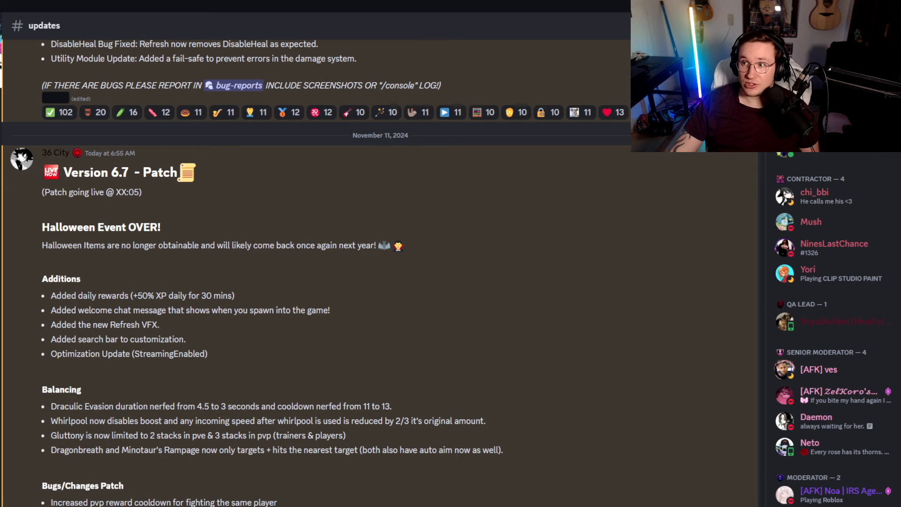
mouse_move(350, 261)
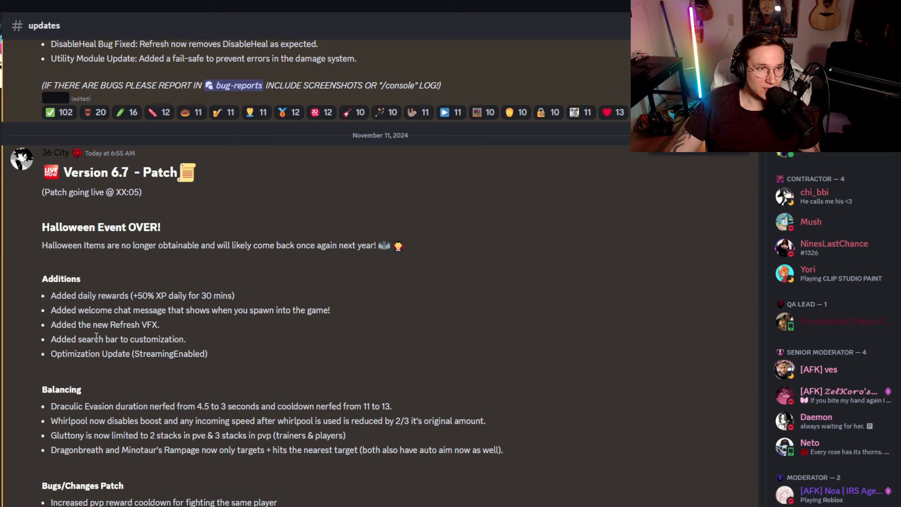
mouse_move(113, 322)
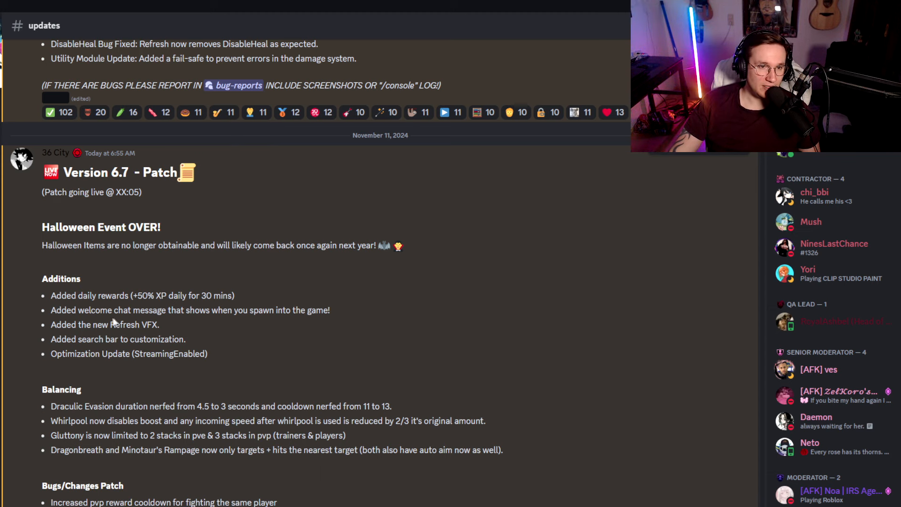
mouse_move(240, 323)
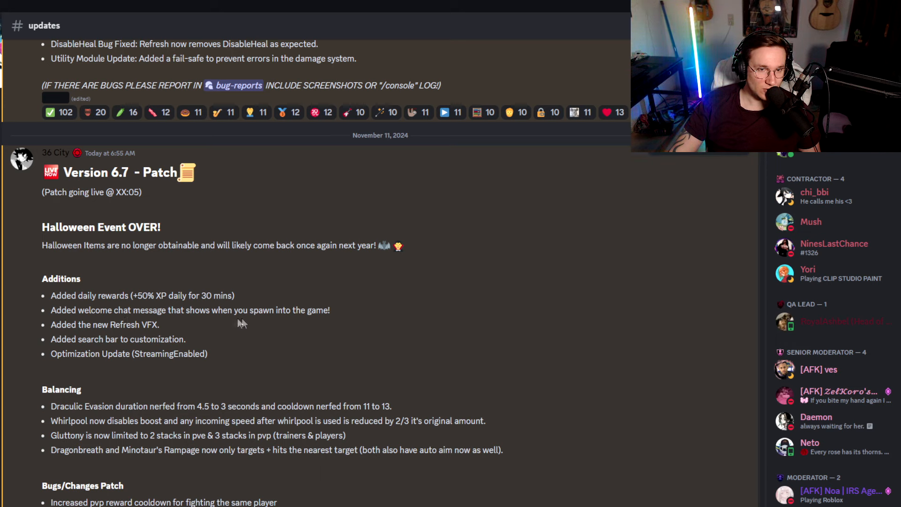
mouse_move(351, 275)
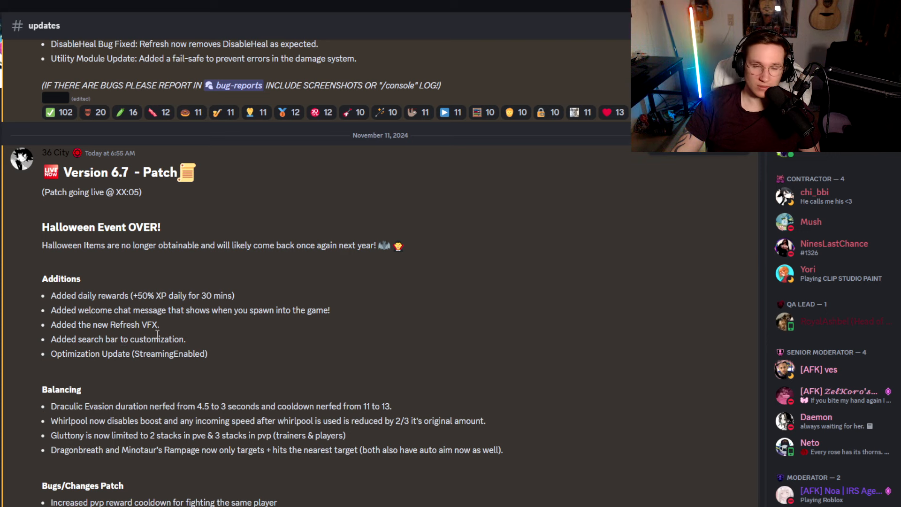
mouse_move(156, 333)
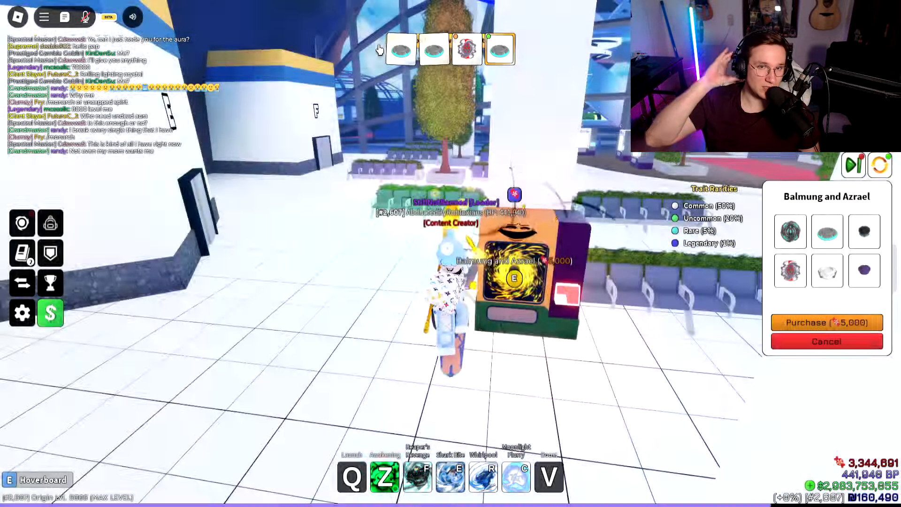
Step: Watch the Auto Roll results appear in the Balmung and Azrael spinner row
click(826, 322)
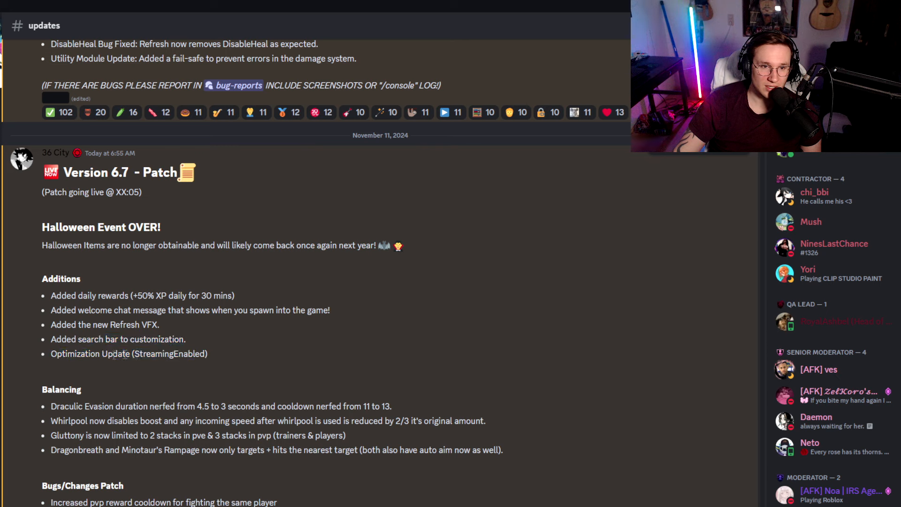
mouse_move(245, 356)
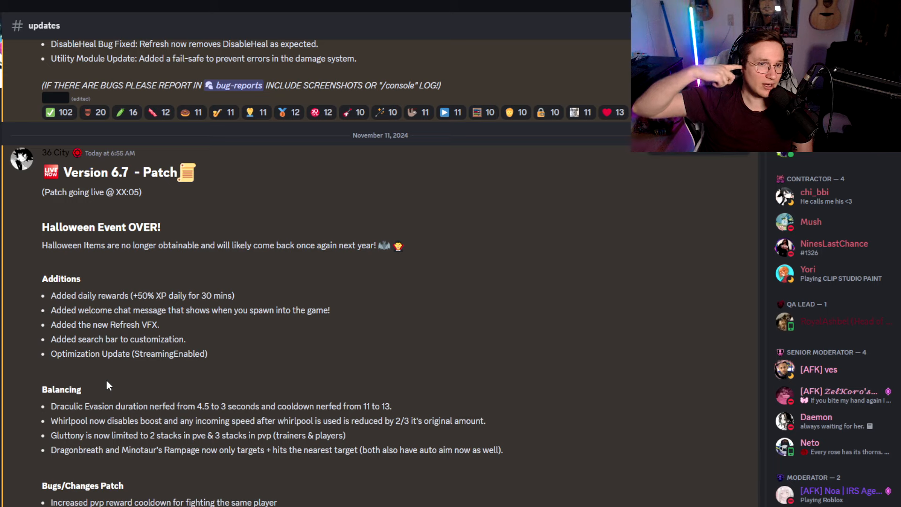
mouse_move(103, 428)
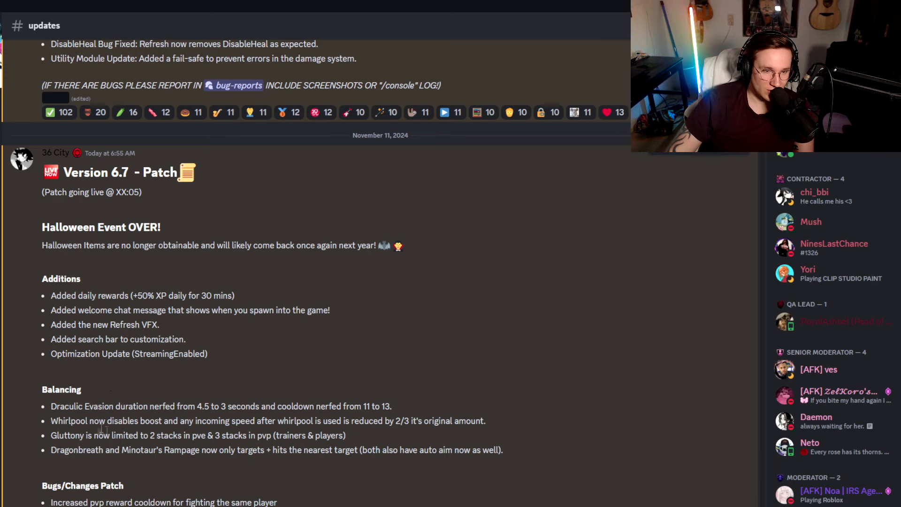
scroll(down, 3)
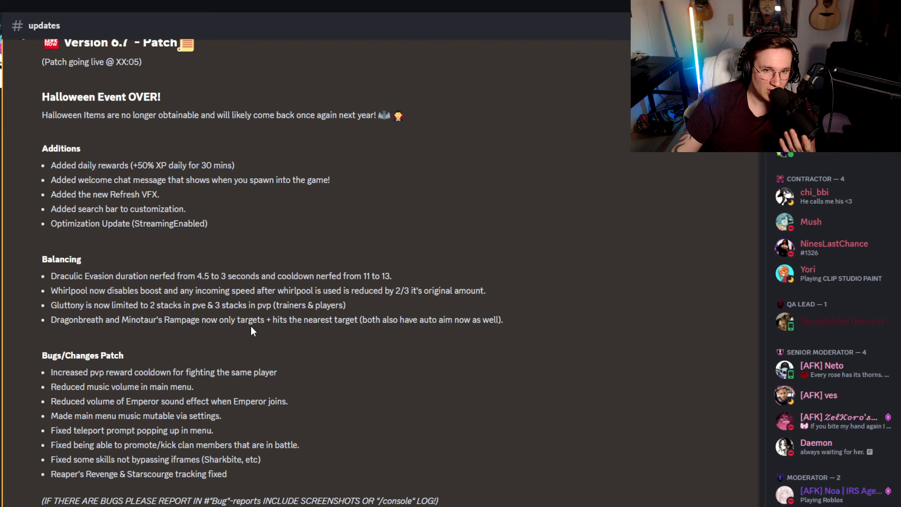
mouse_move(112, 303)
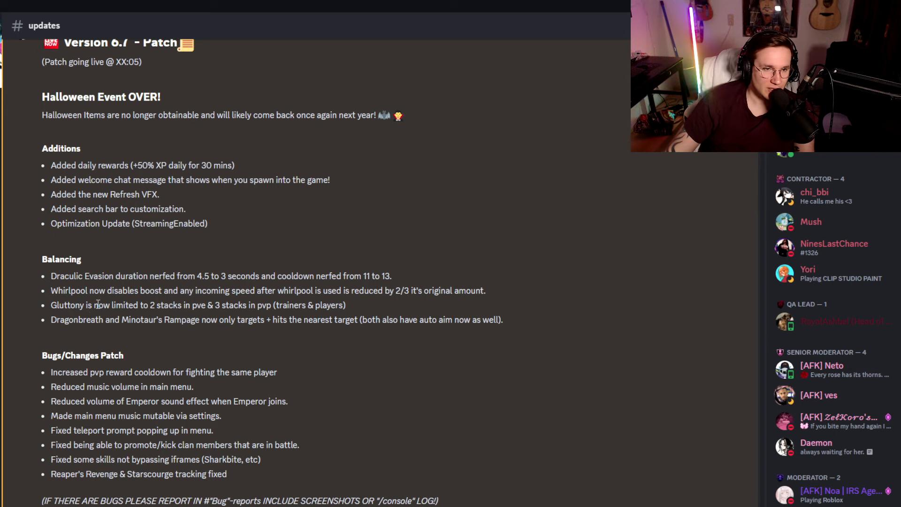
mouse_move(144, 330)
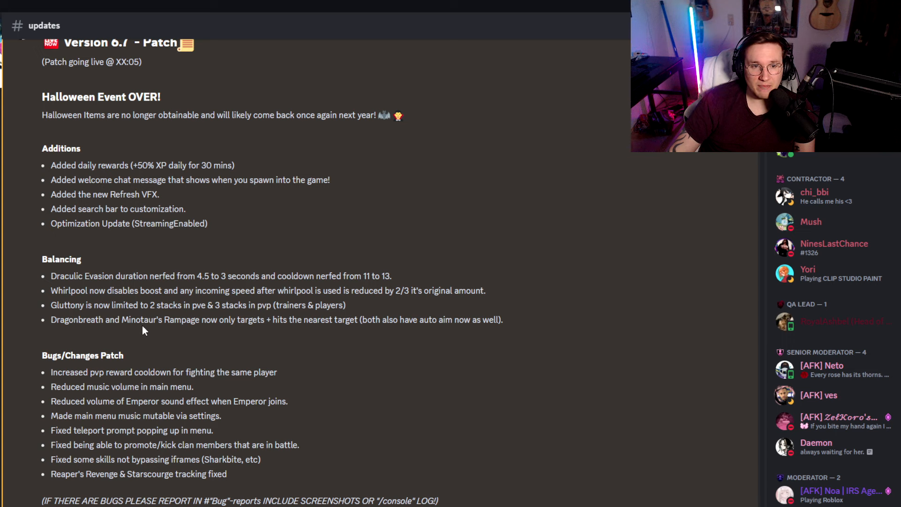
mouse_move(266, 323)
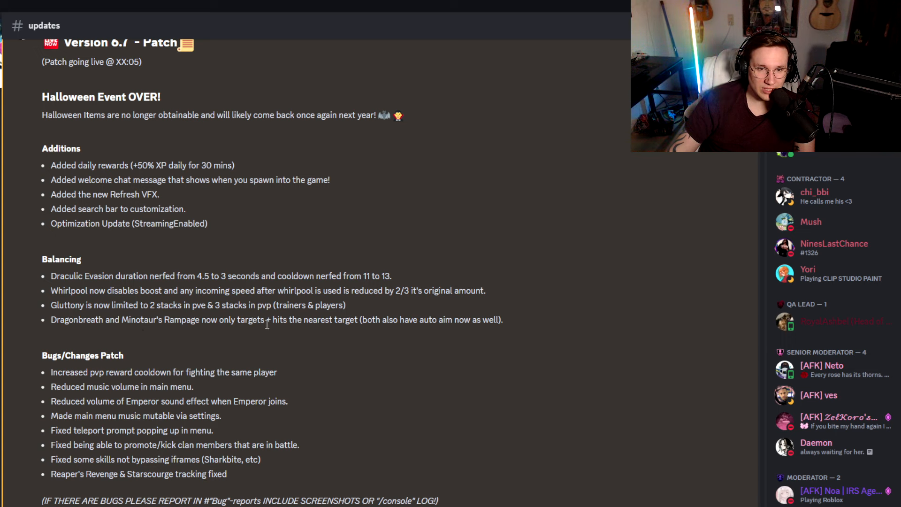
mouse_move(361, 325)
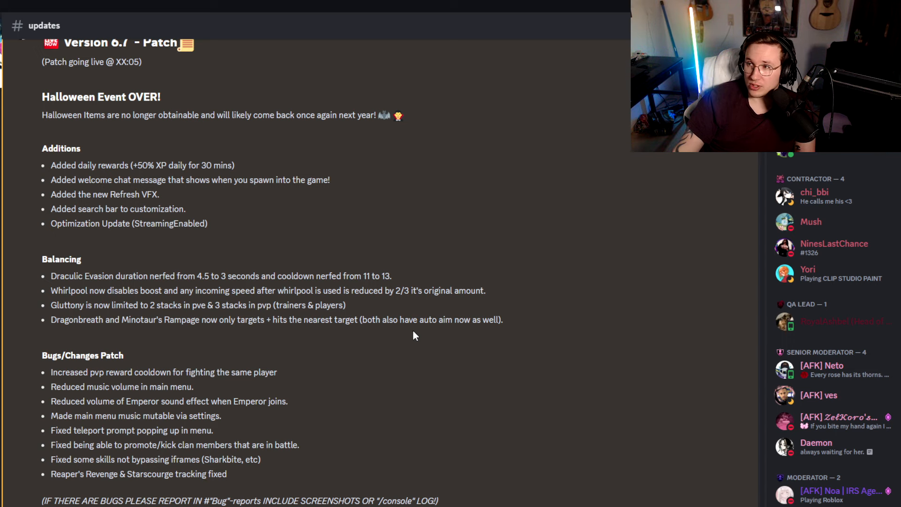
mouse_move(131, 345)
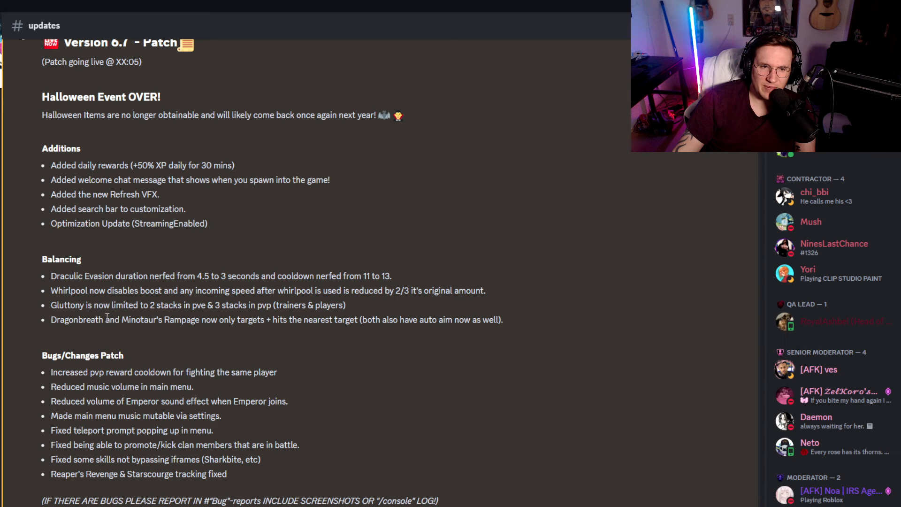
mouse_move(140, 322)
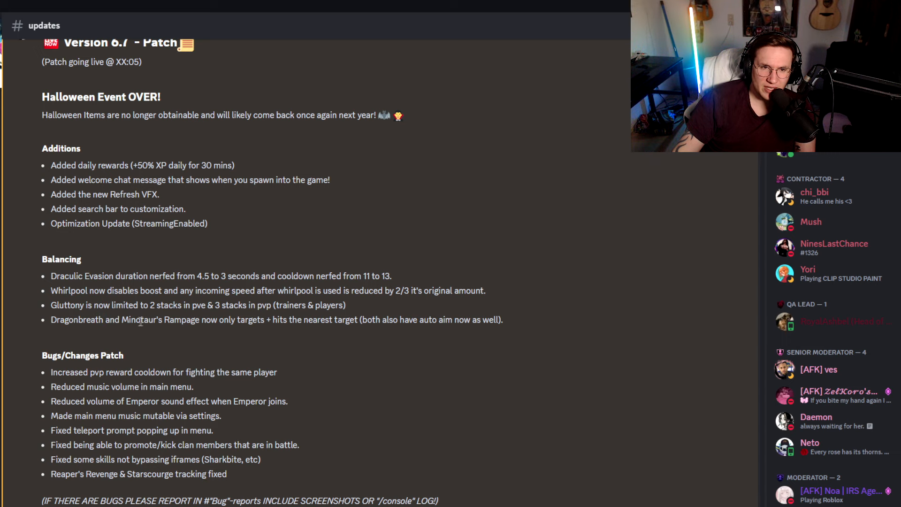
double_click(87, 319)
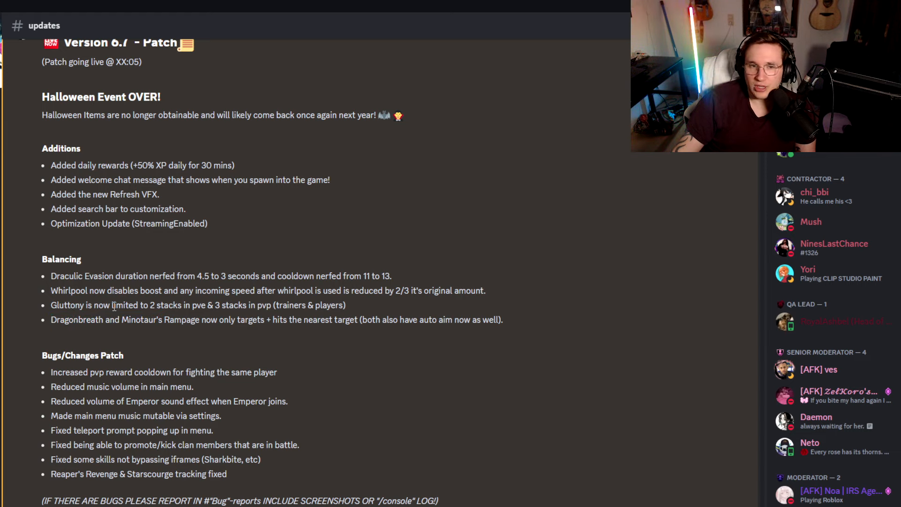
scroll(down, 3)
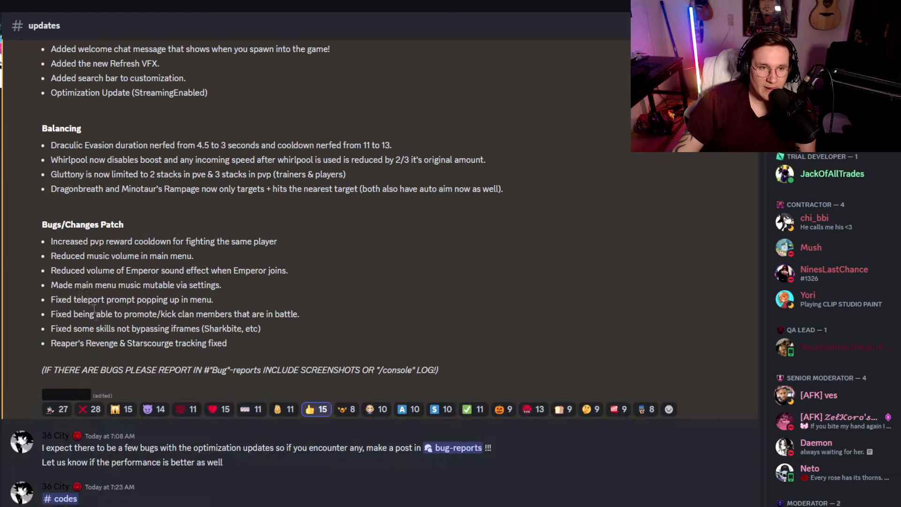
mouse_move(48, 236)
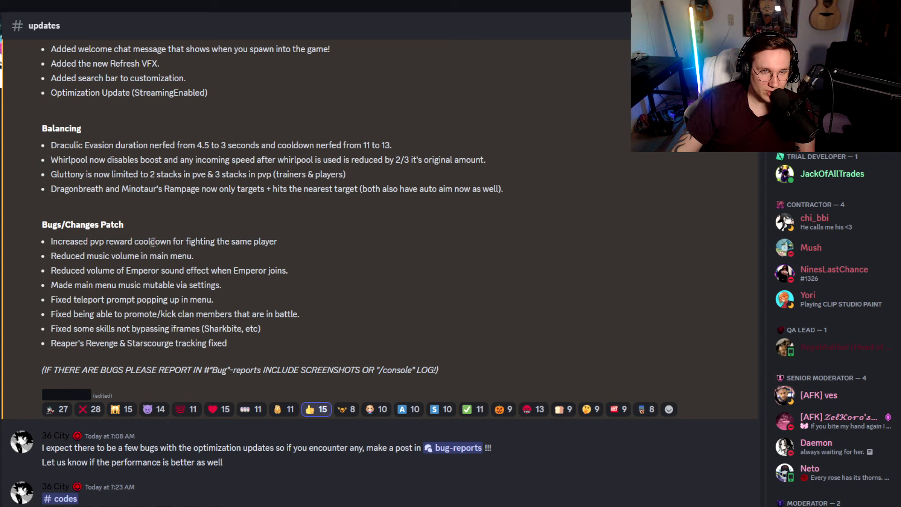
mouse_move(194, 256)
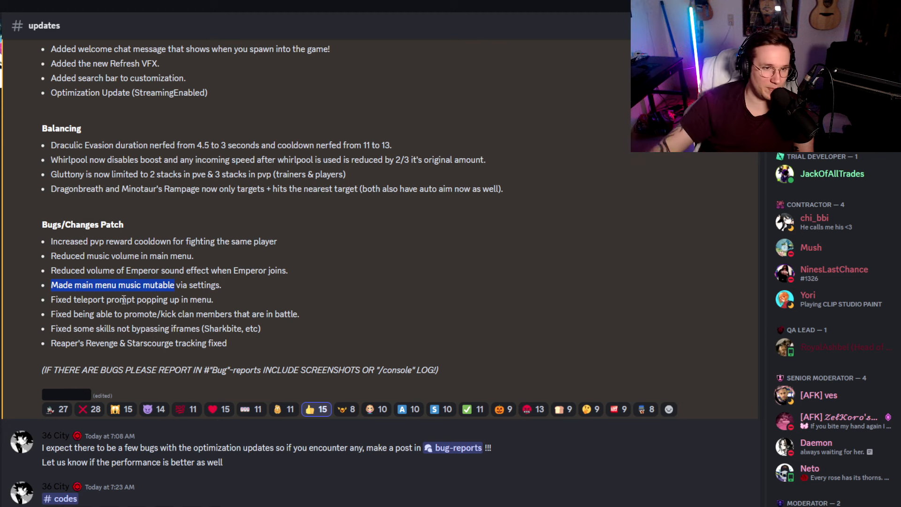
mouse_move(84, 331)
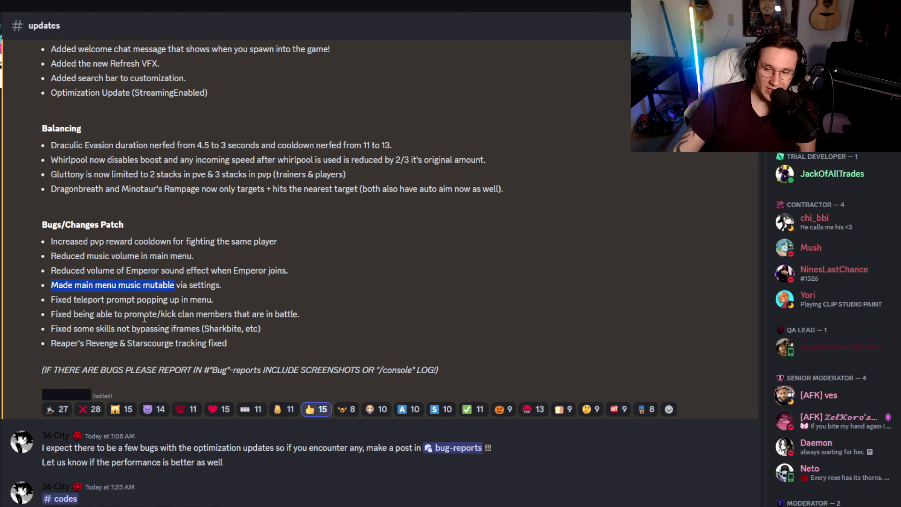
mouse_move(226, 333)
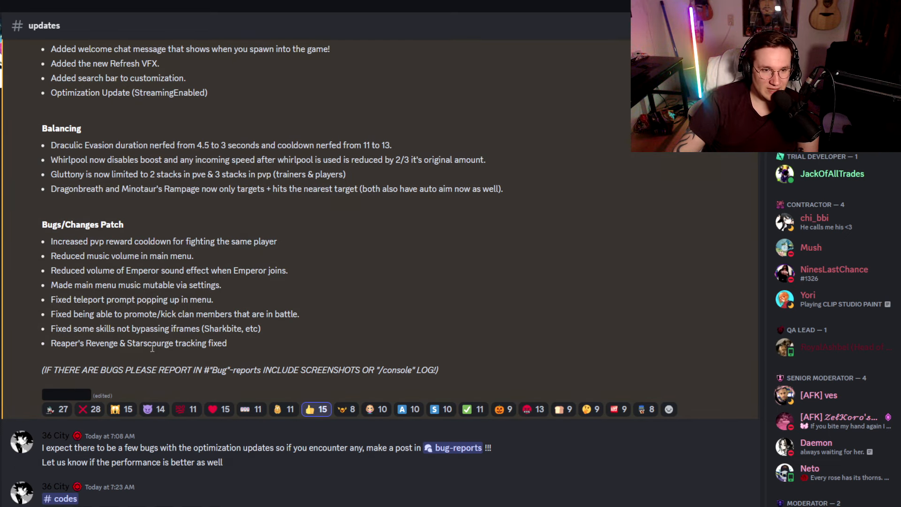
mouse_move(180, 359)
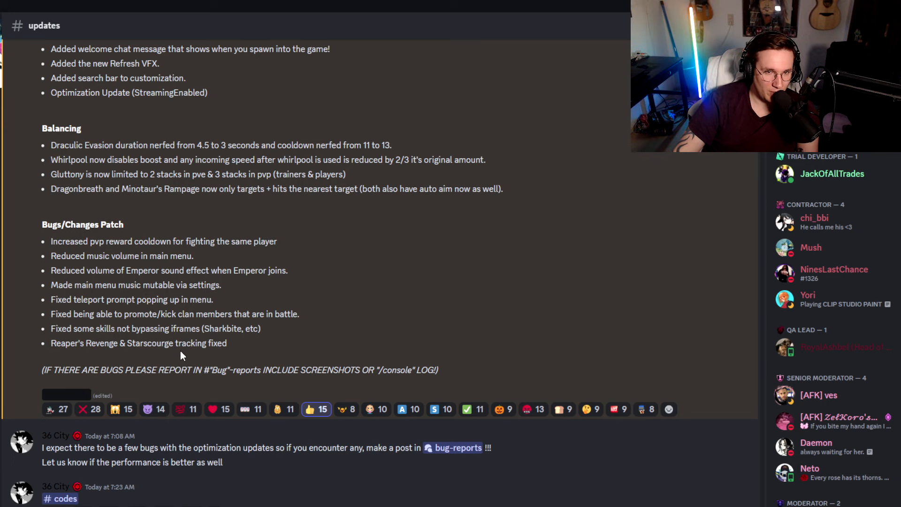
mouse_move(195, 316)
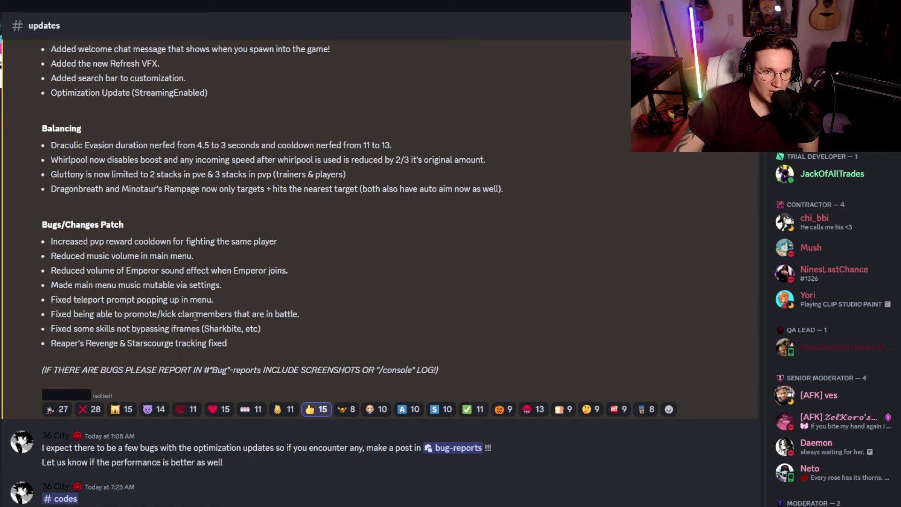
mouse_move(83, 343)
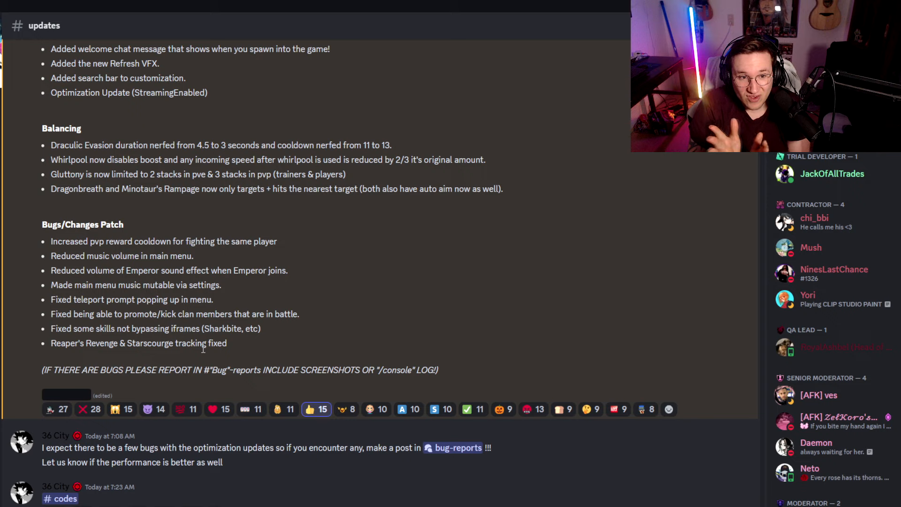
scroll(up, 3)
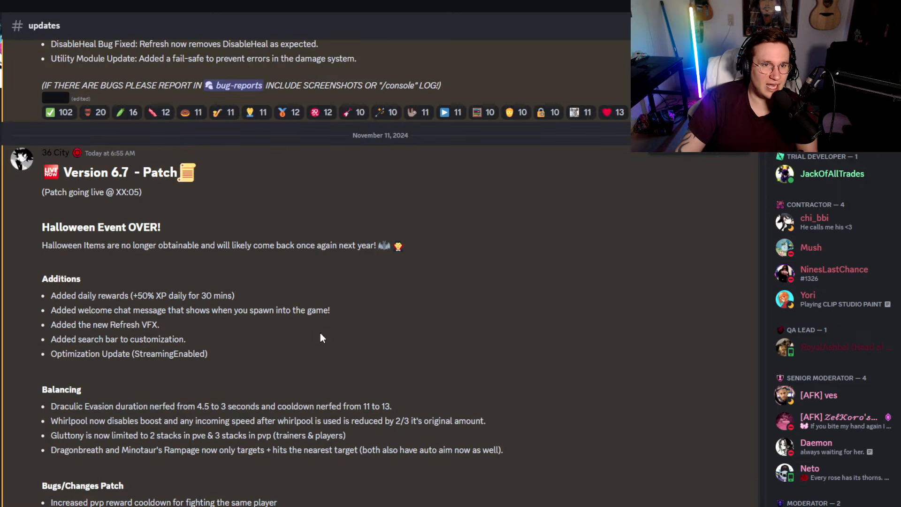
scroll(down, 3)
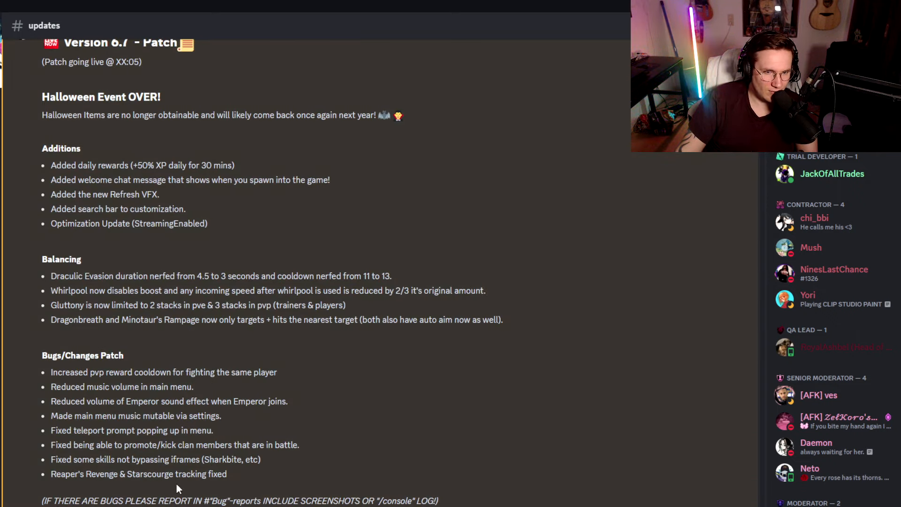
scroll(down, 3)
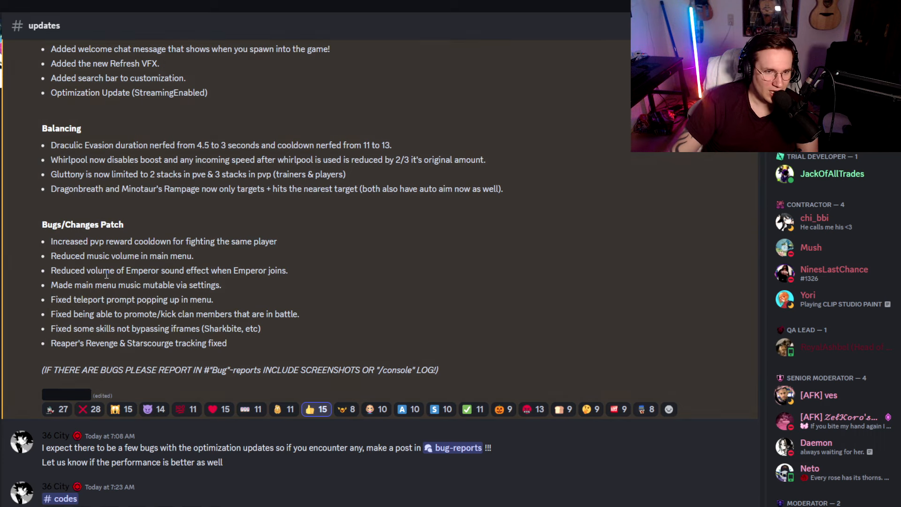
mouse_move(154, 386)
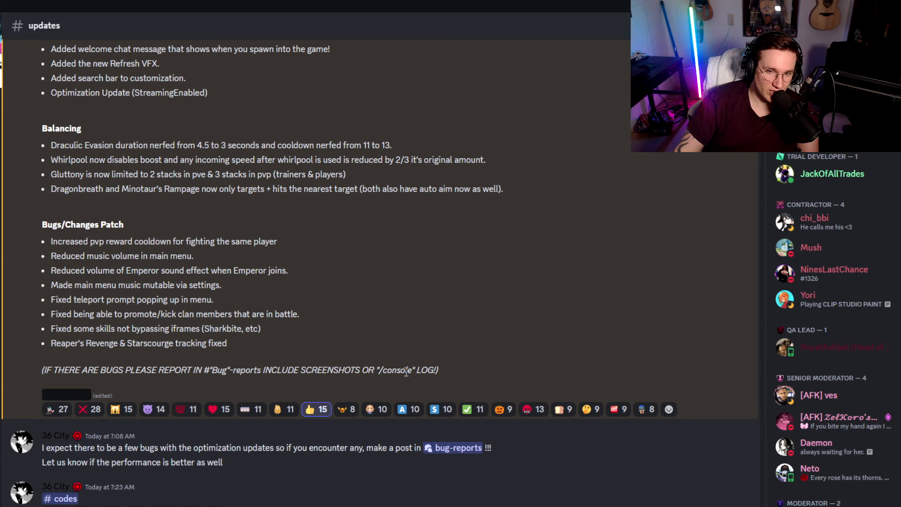
mouse_move(391, 363)
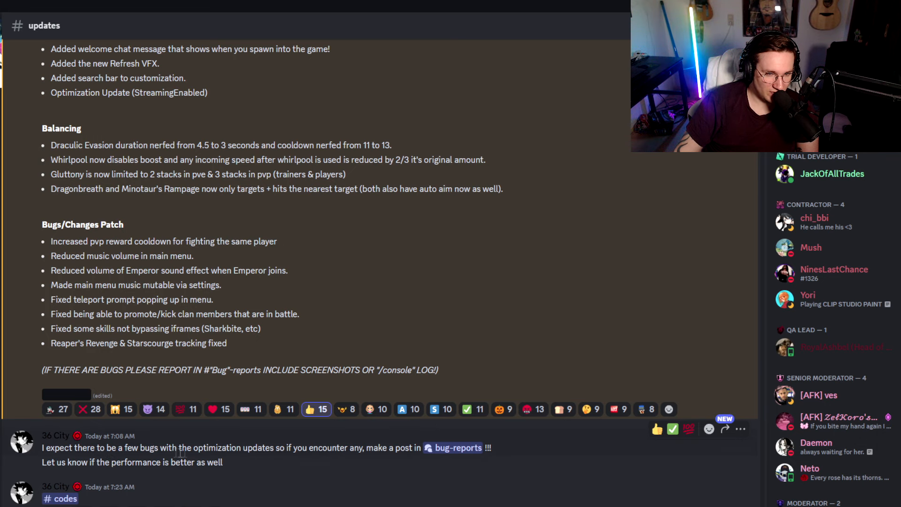
mouse_move(273, 458)
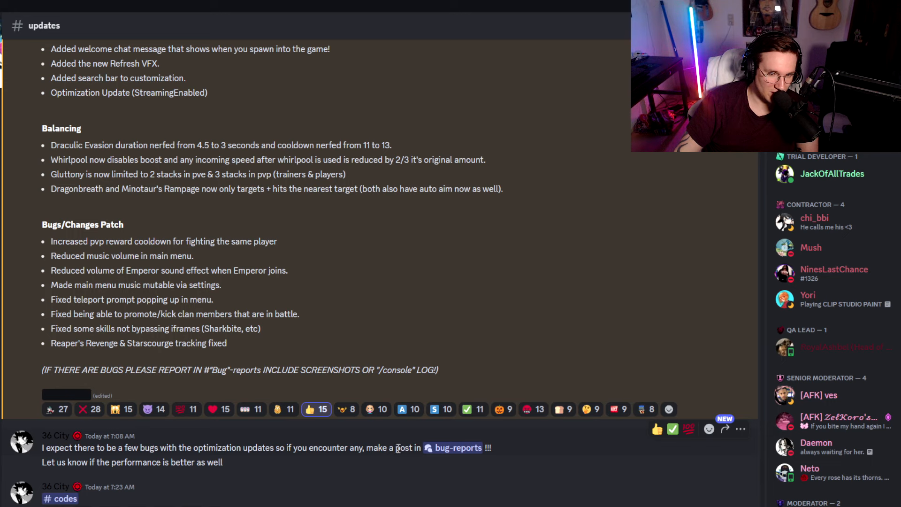
mouse_move(376, 397)
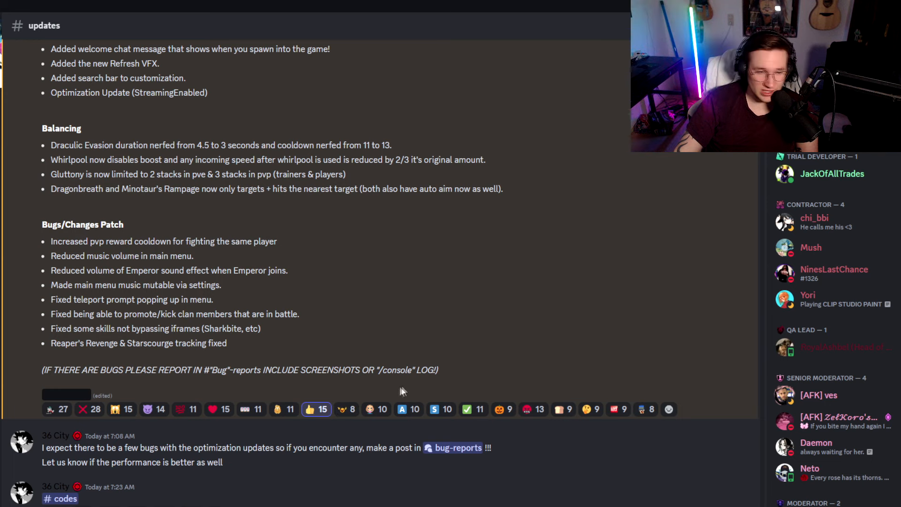
Step: Add a W reaction to the candy vending machines announcement, raising it to 10
scroll(down, 3)
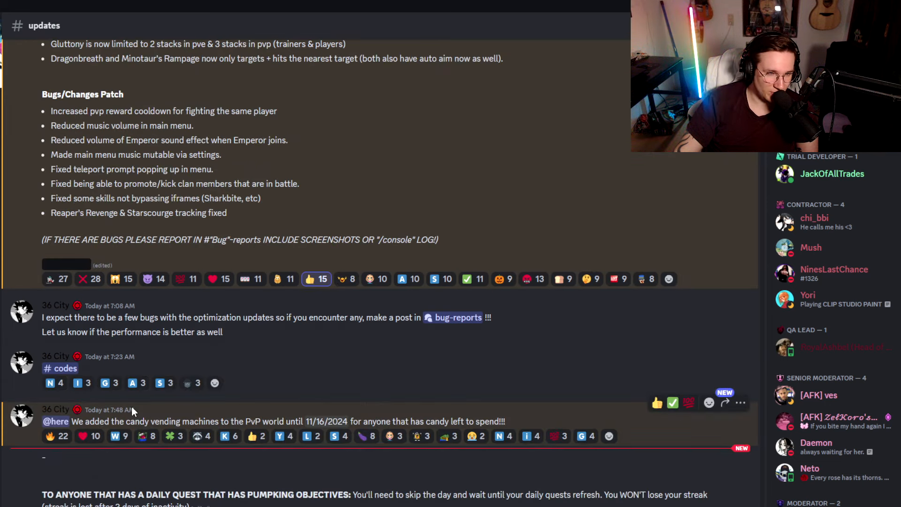
mouse_move(63, 382)
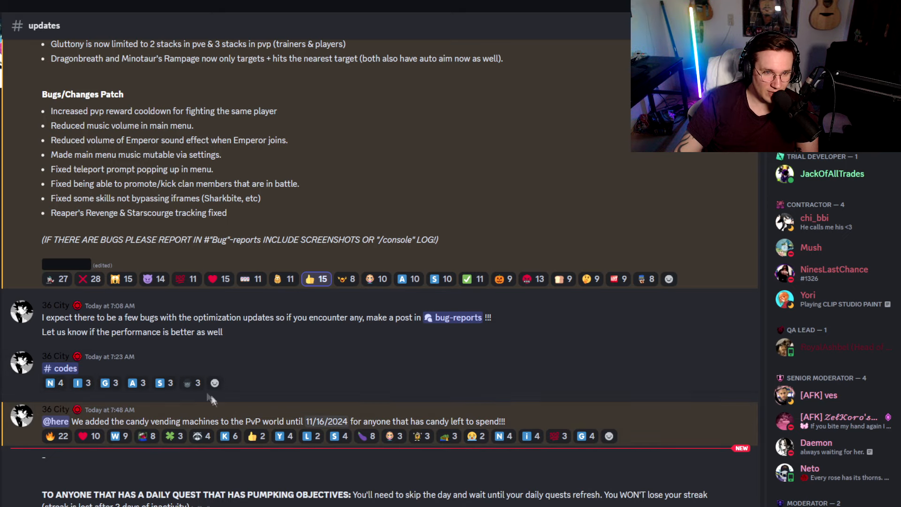
mouse_move(112, 456)
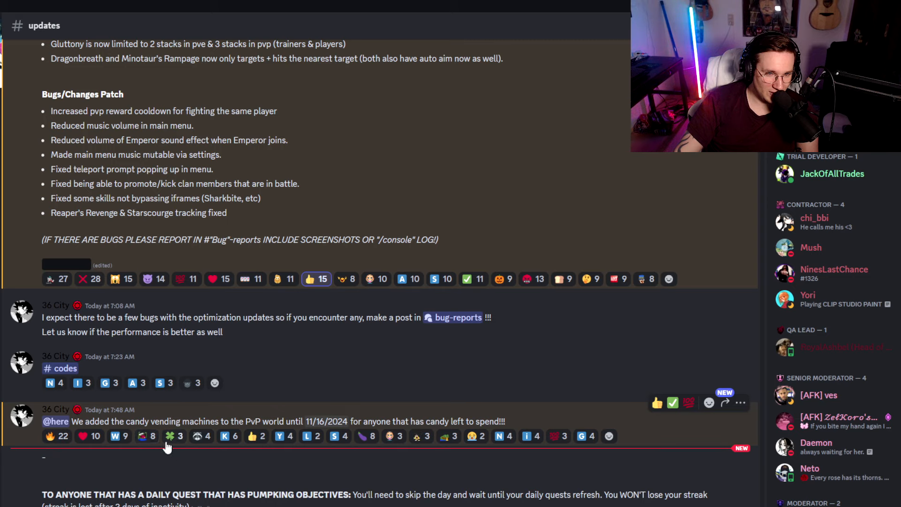
mouse_move(229, 436)
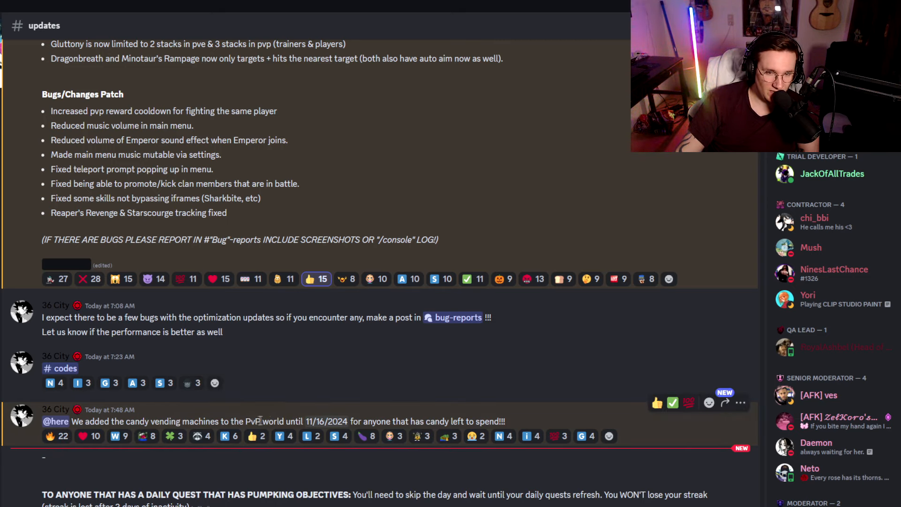
mouse_move(326, 421)
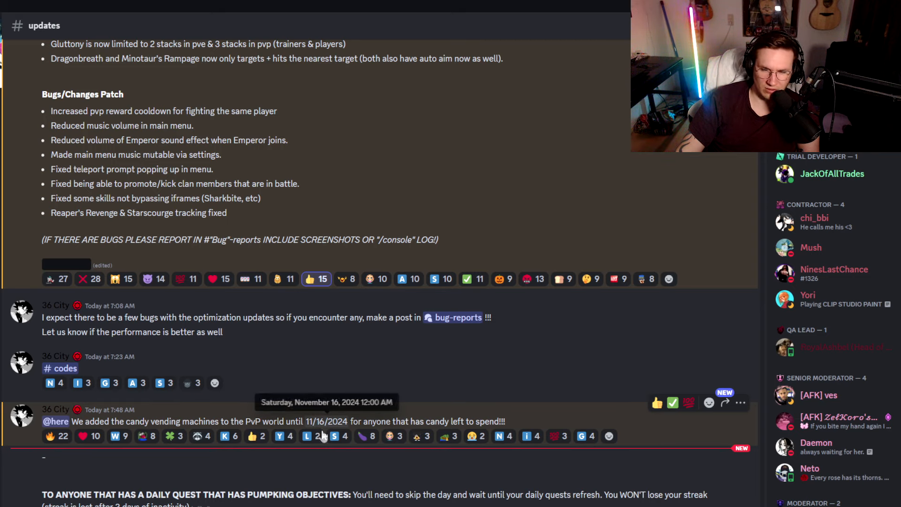
mouse_move(456, 415)
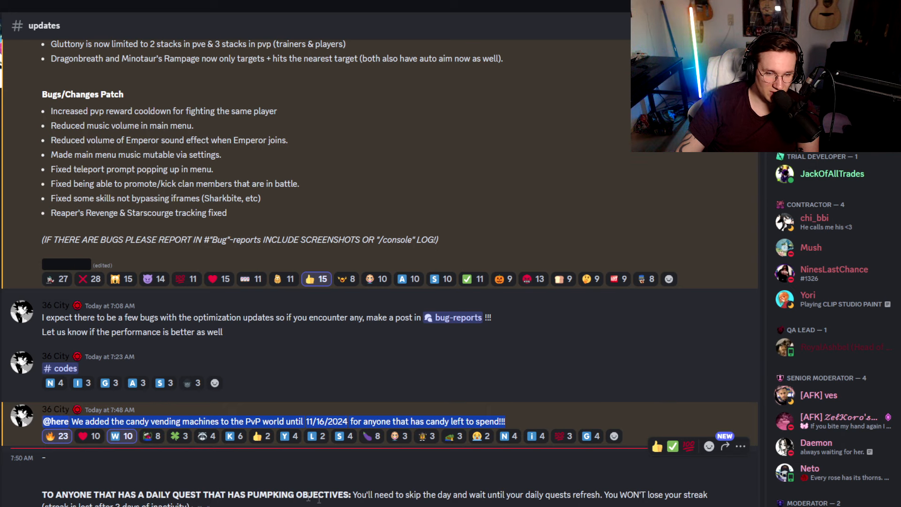
mouse_move(454, 504)
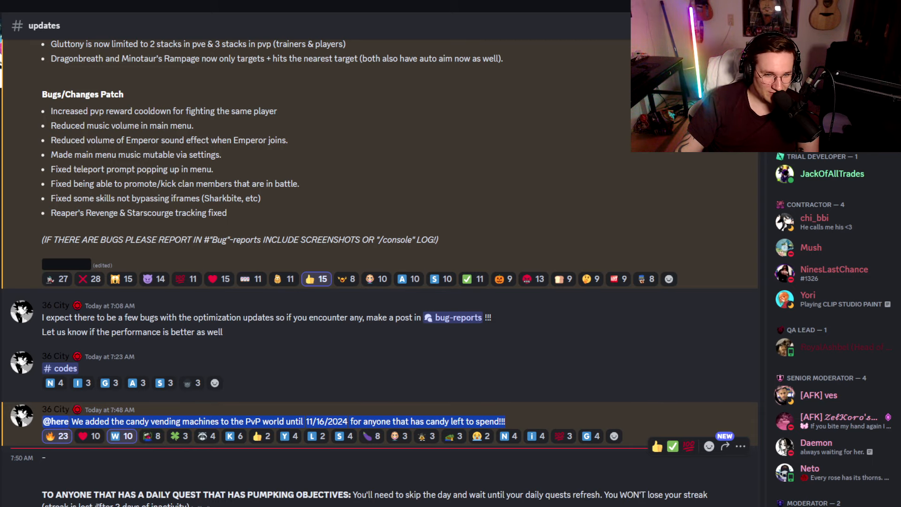
scroll(up, 3)
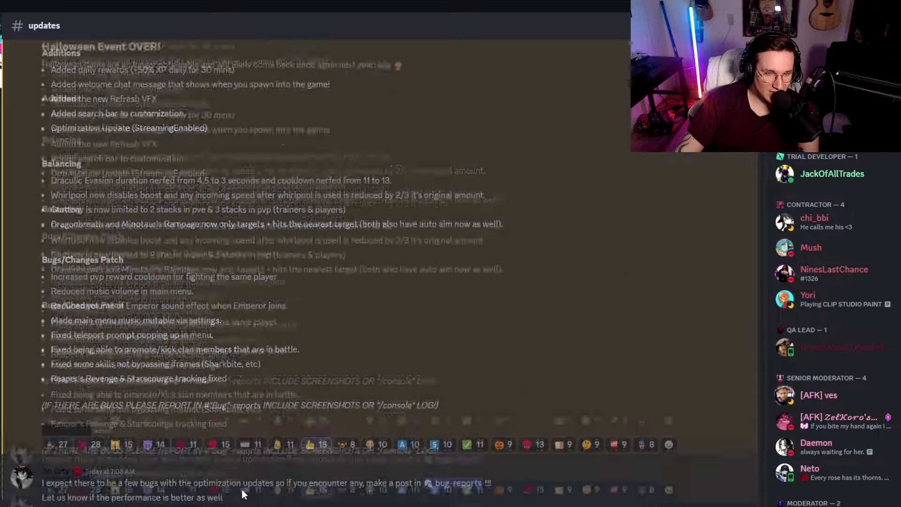
Step: Return to the Version 6.7 Additions and Balancing sections in the updates channel
scroll(down, 3)
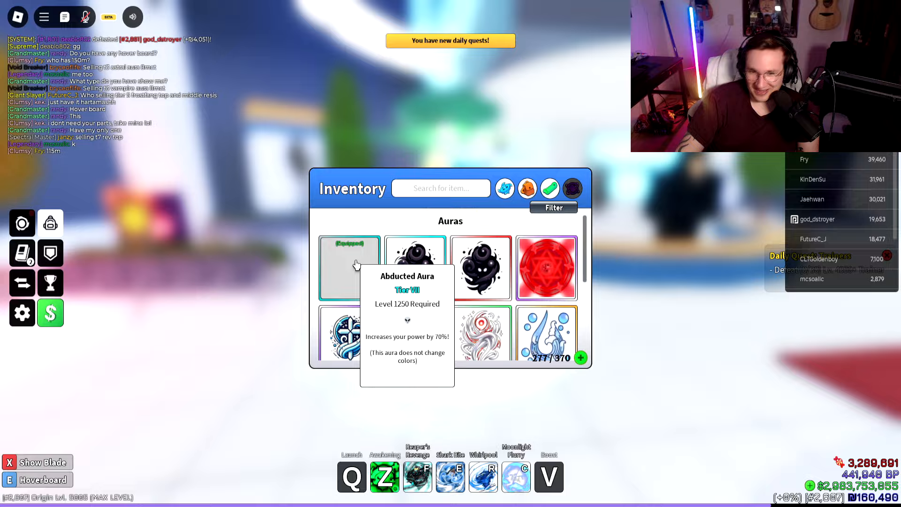
mouse_move(101, 232)
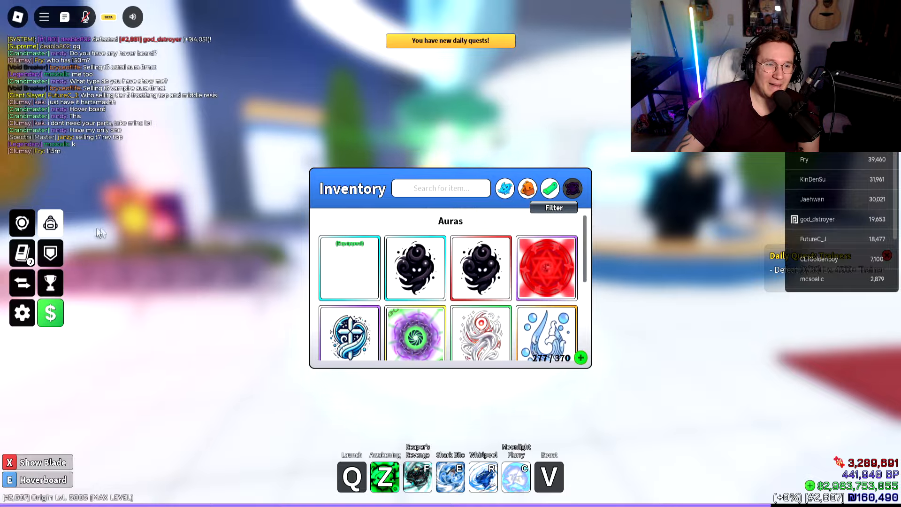